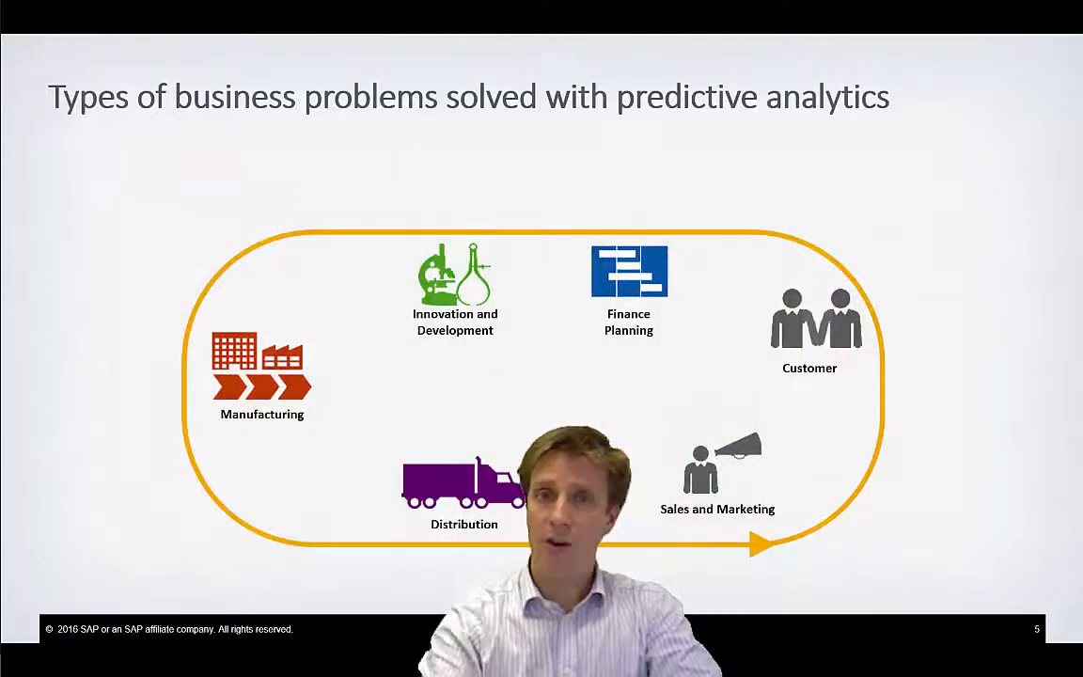
Step: Advance the slideshow past the Finance Planning and business-problems slides
key("Right")
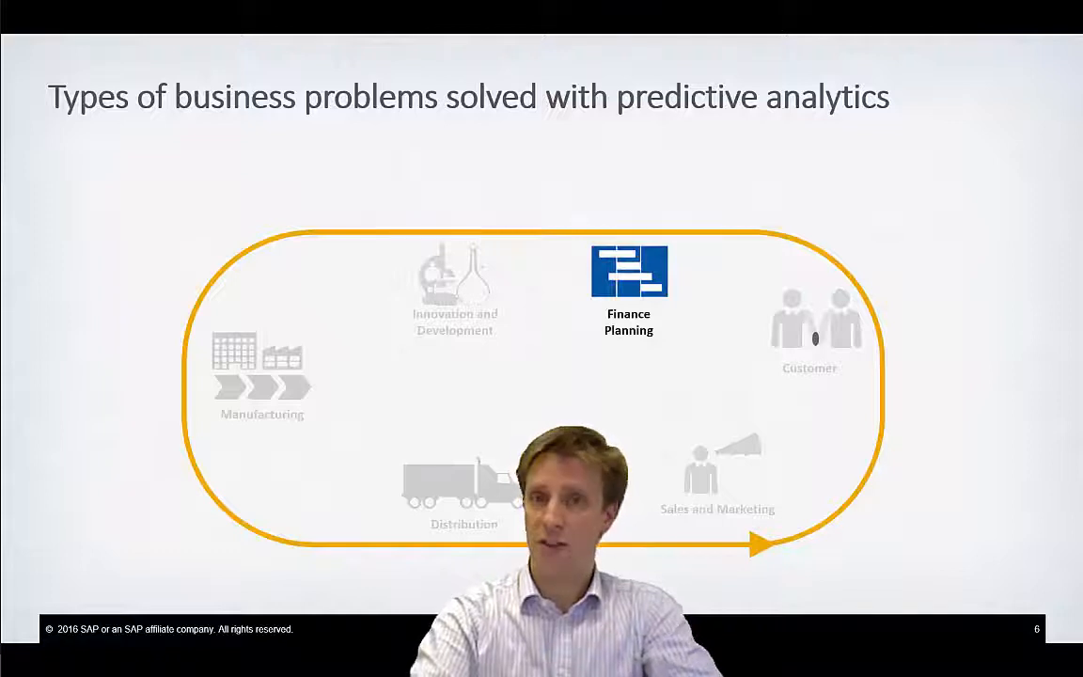
key("Right")
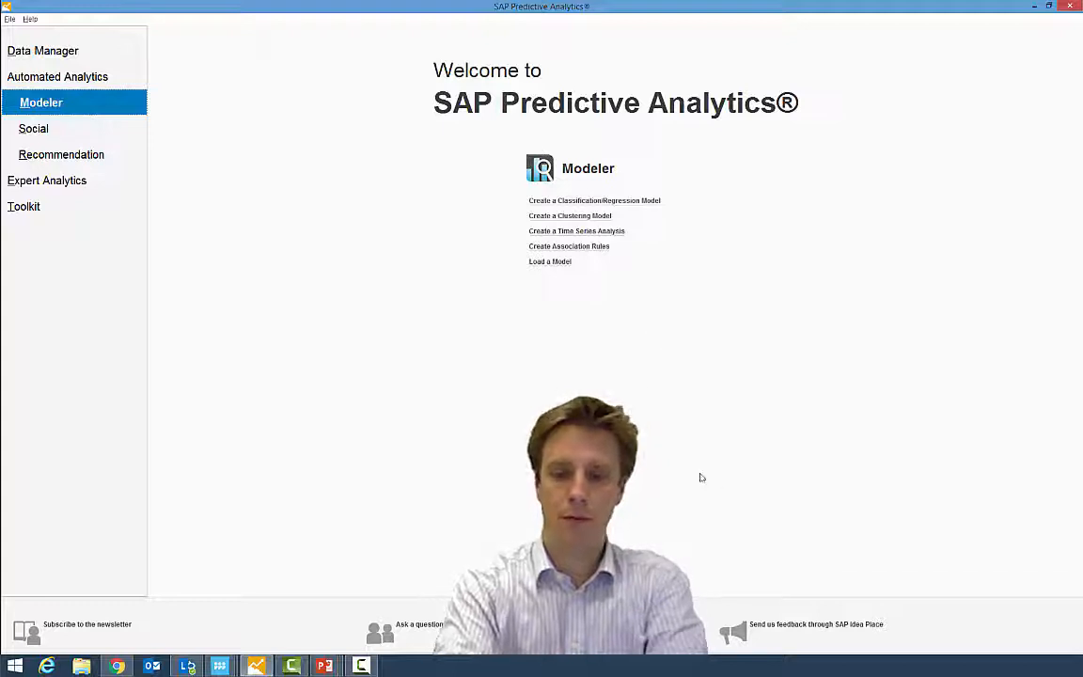
mouse_move(797, 455)
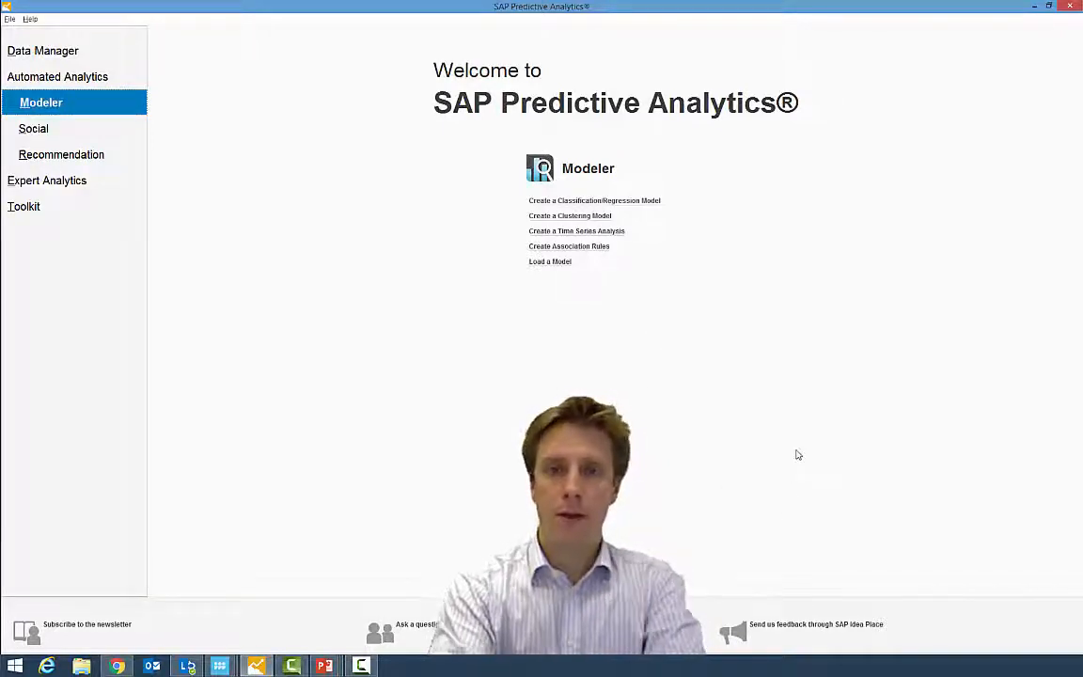
mouse_move(735, 410)
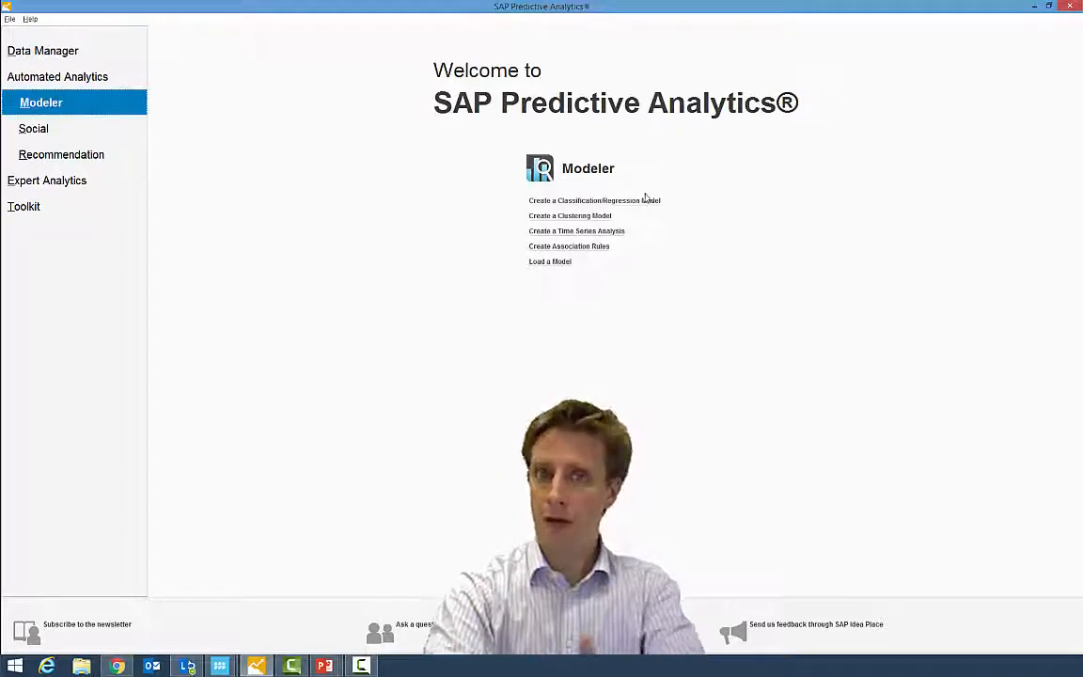
mouse_move(595, 199)
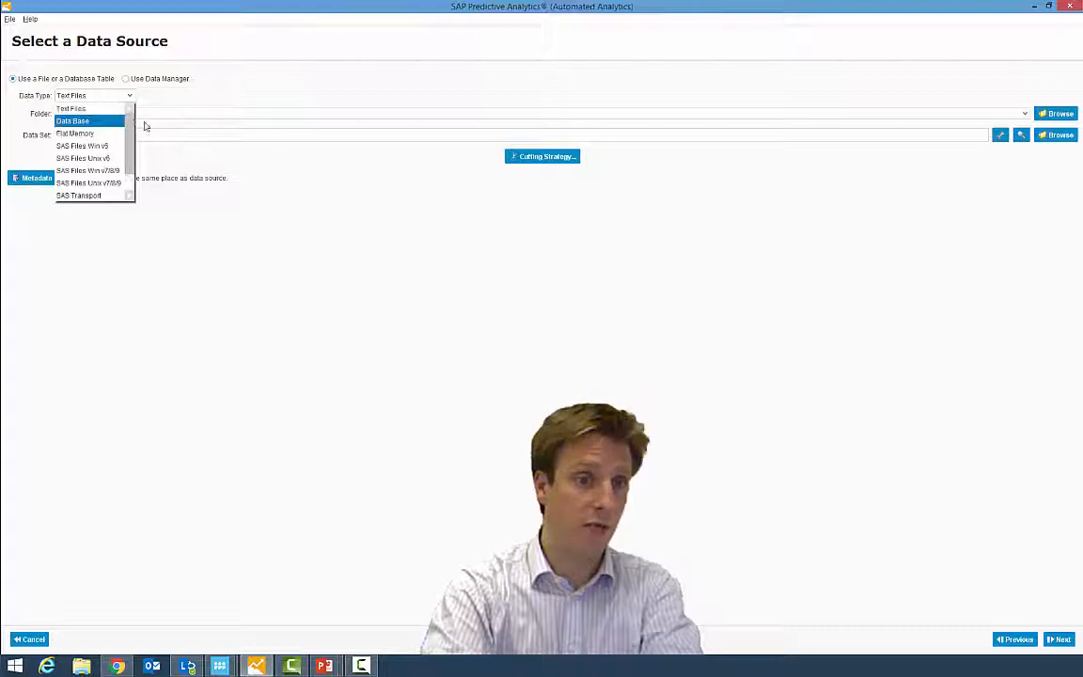
Step: Choose Text Files as the data type, analyze CashFlows.txt and preview its rows
left_click(72, 107)
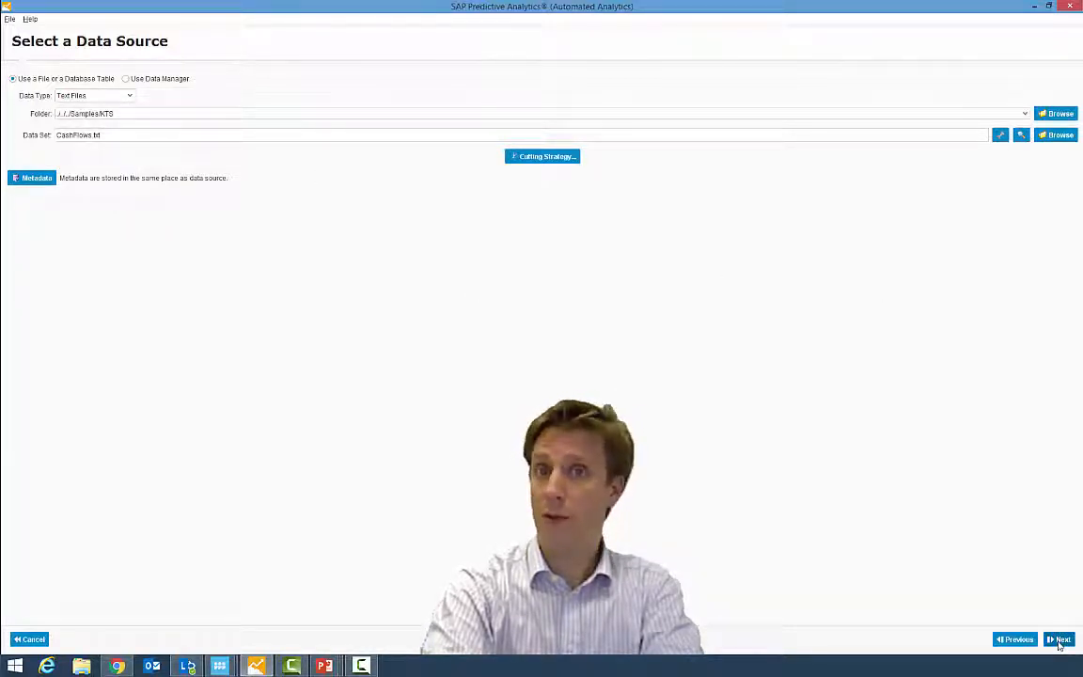
left_click(1061, 640)
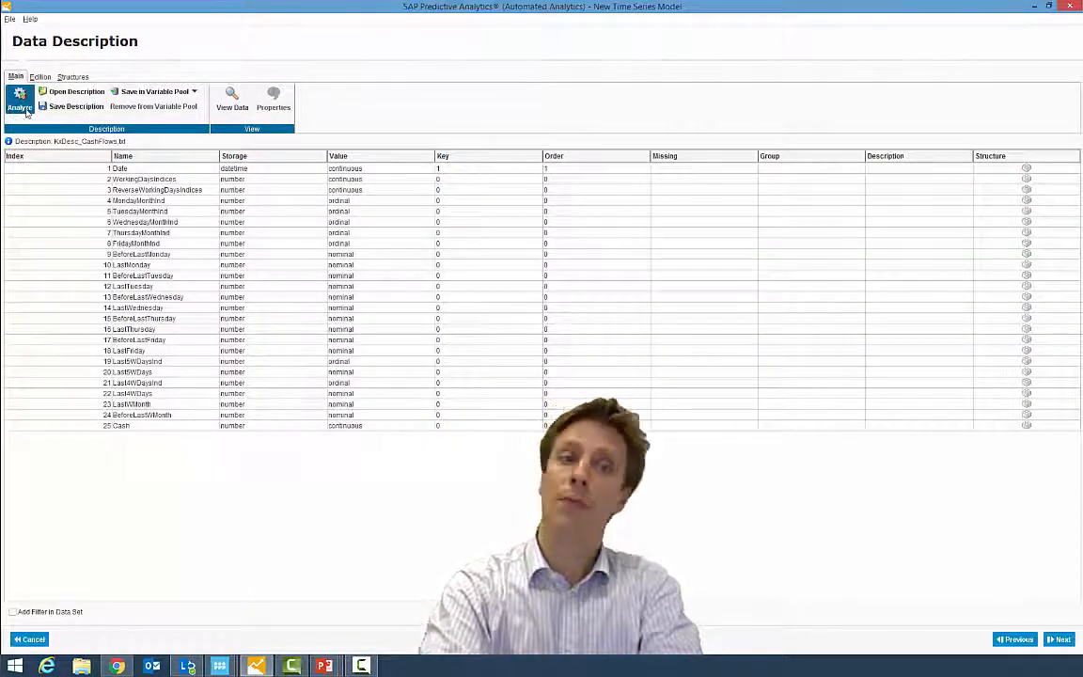
mouse_move(19, 102)
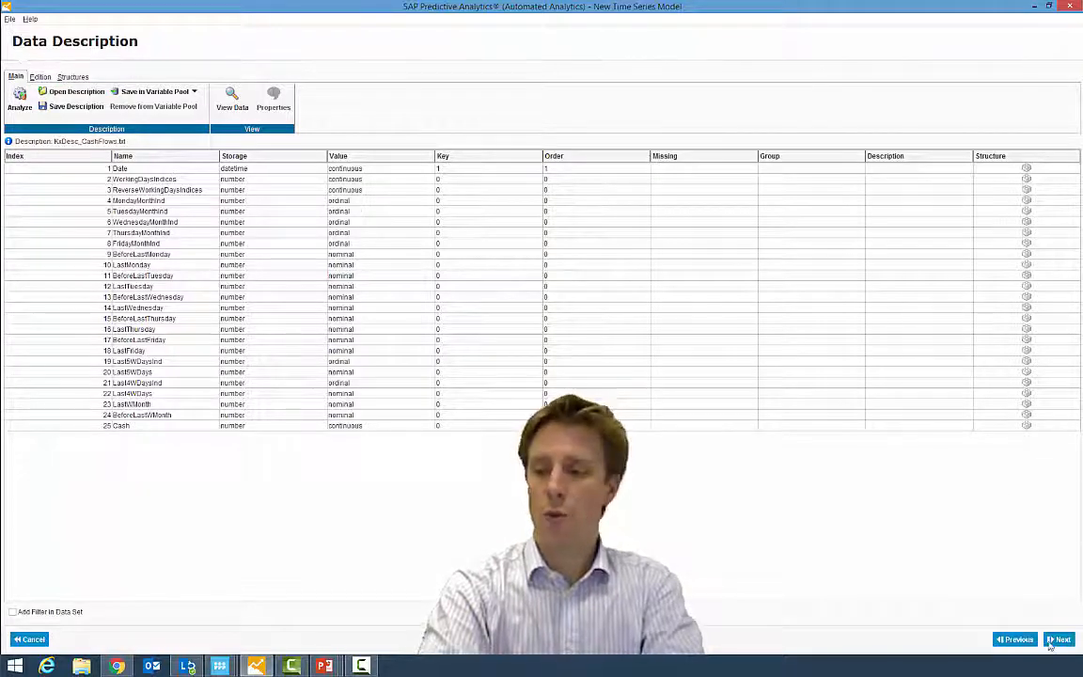
left_click(1060, 640)
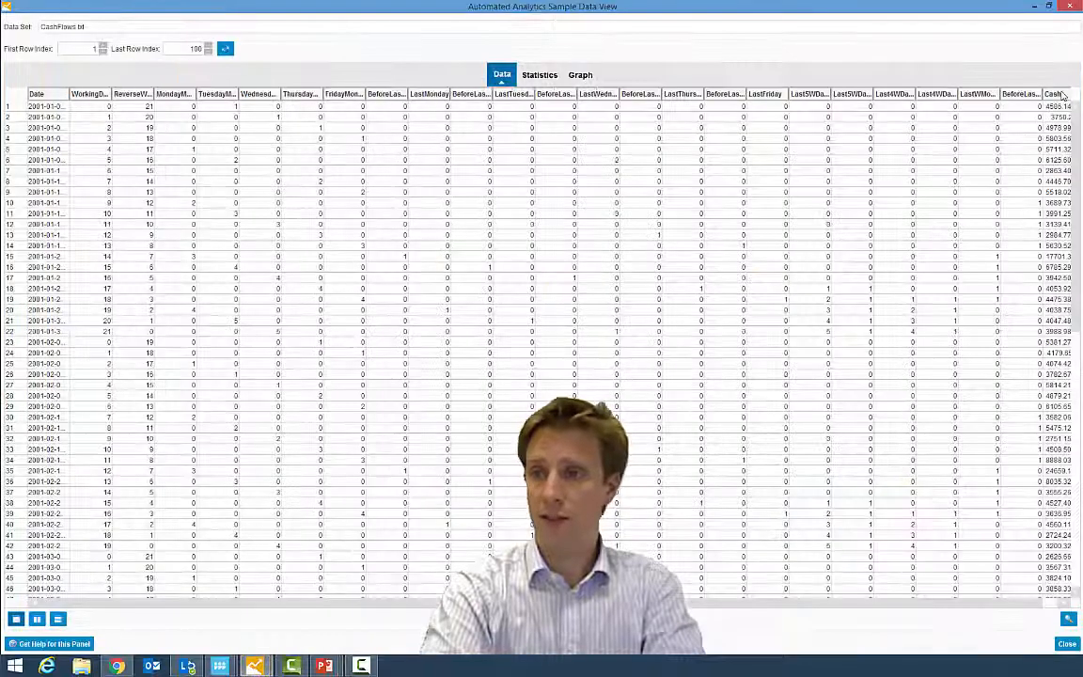
Step: View the CashFlows sample rows and scroll across their columns
left_click(1051, 94)
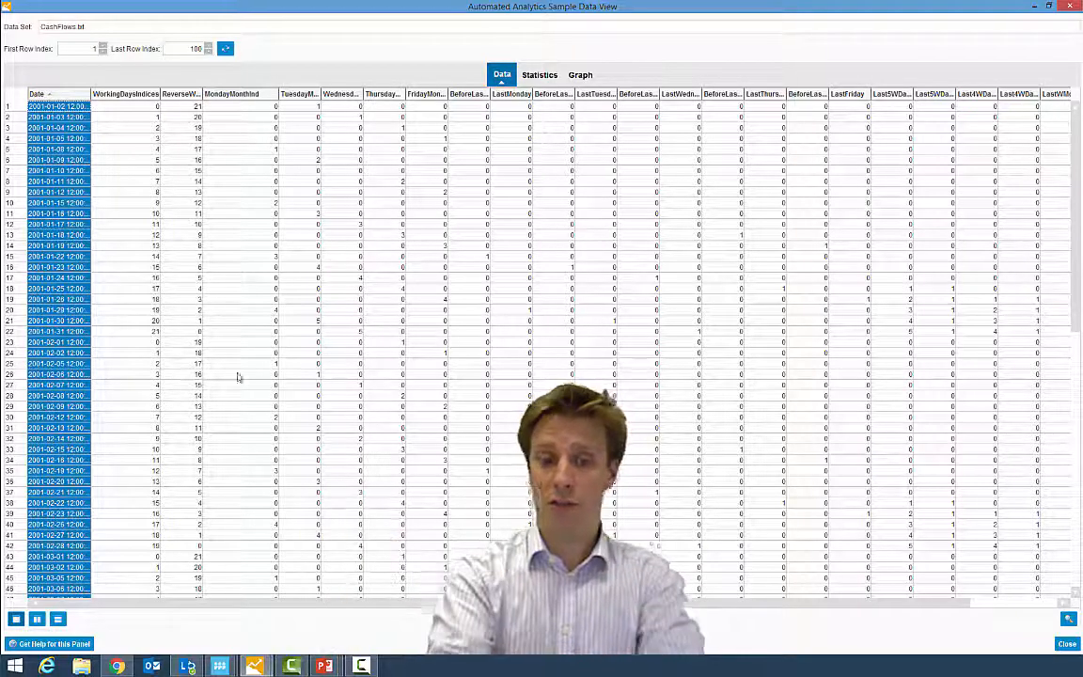
scroll("right", 3)
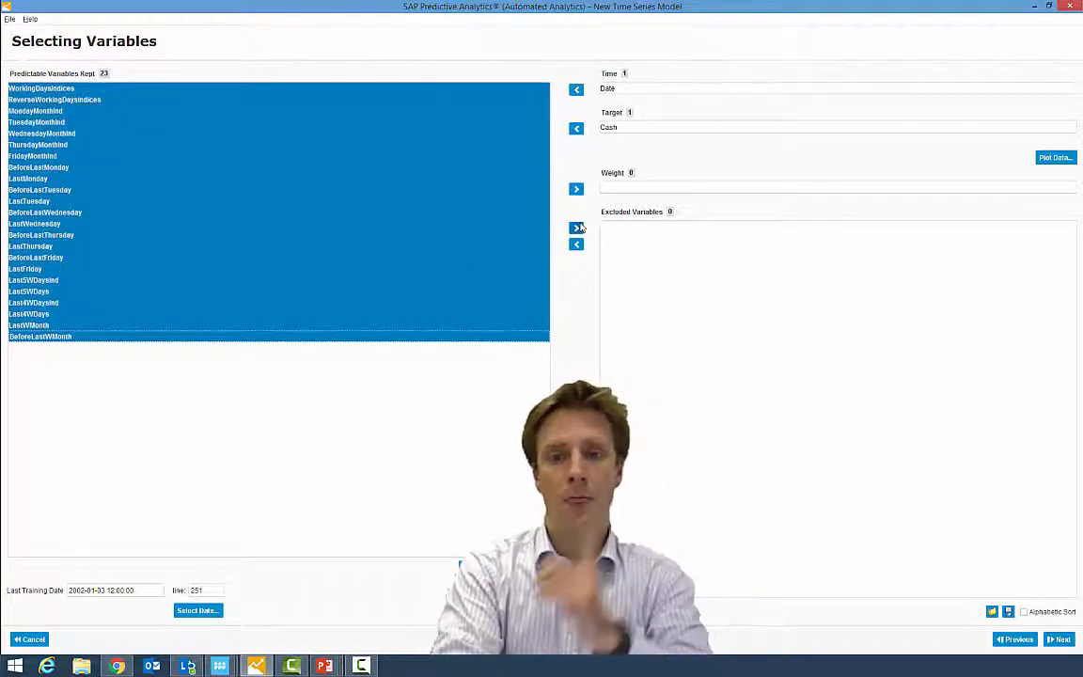
mouse_move(576, 228)
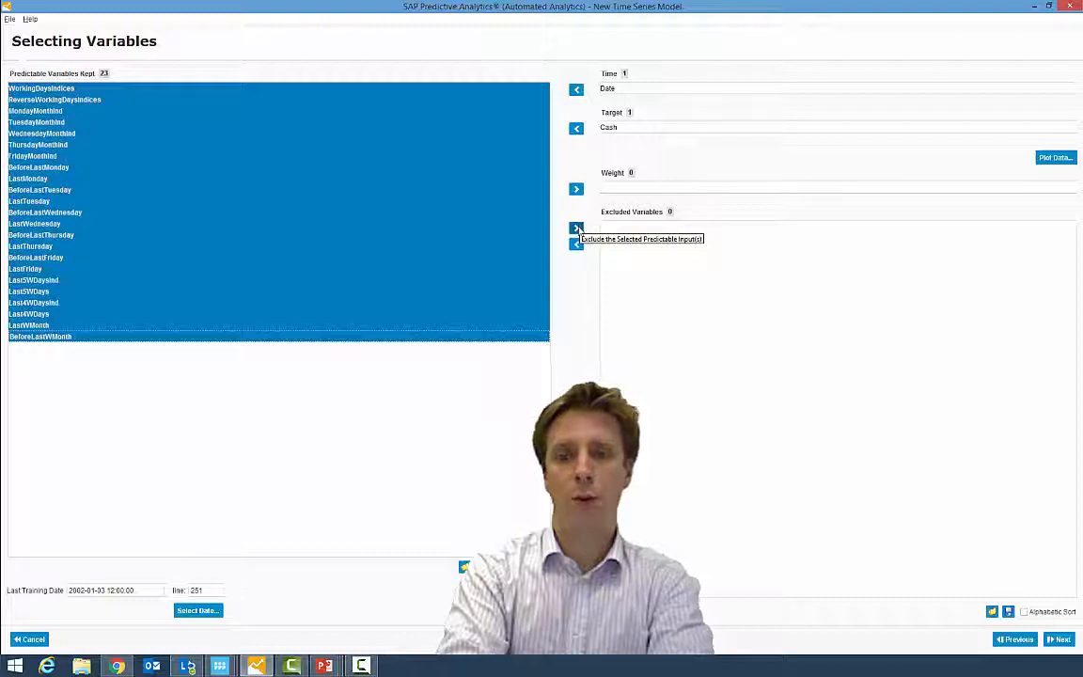
Step: Train a Cash-only model with all predictors excluded, then return to variable selection
left_click(575, 229)
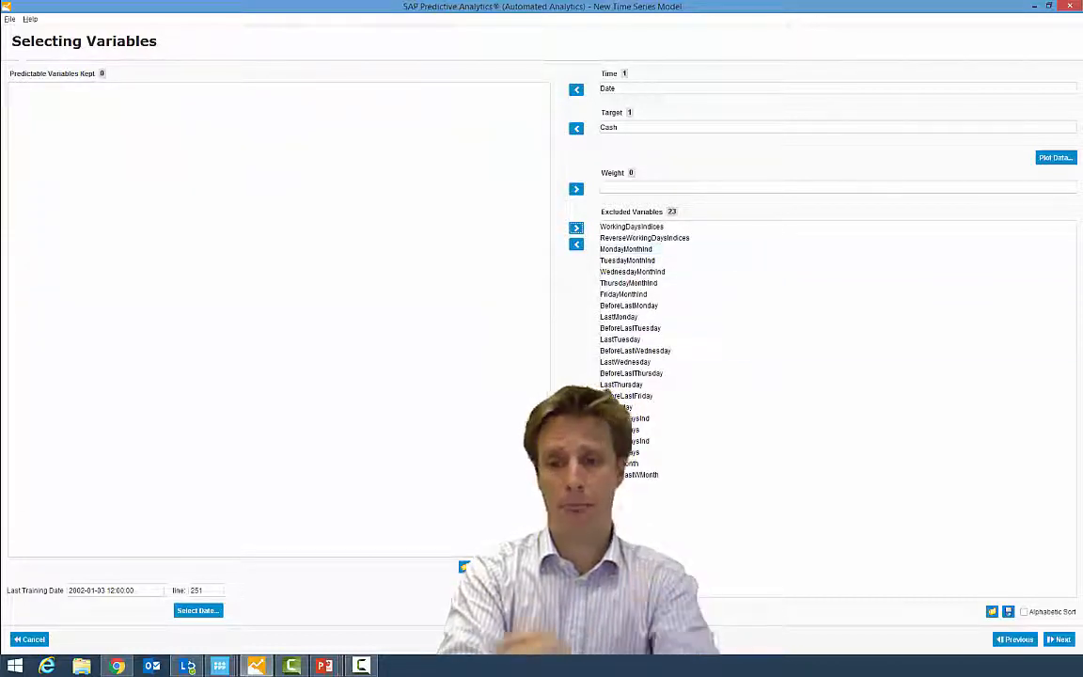
left_click(1061, 640)
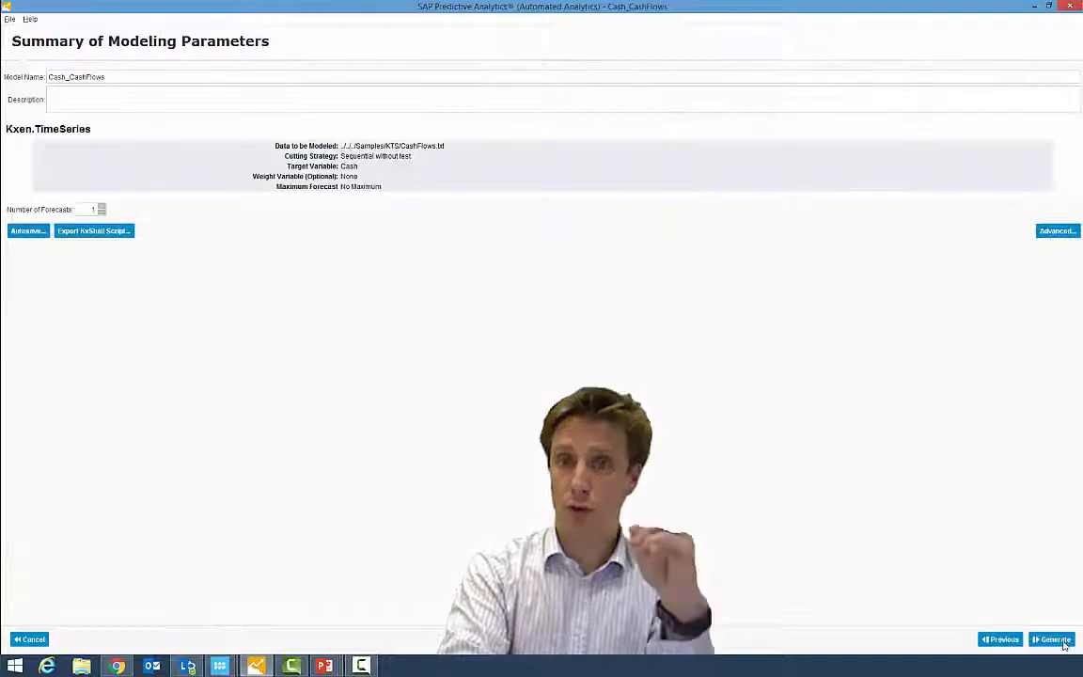
left_click(1053, 640)
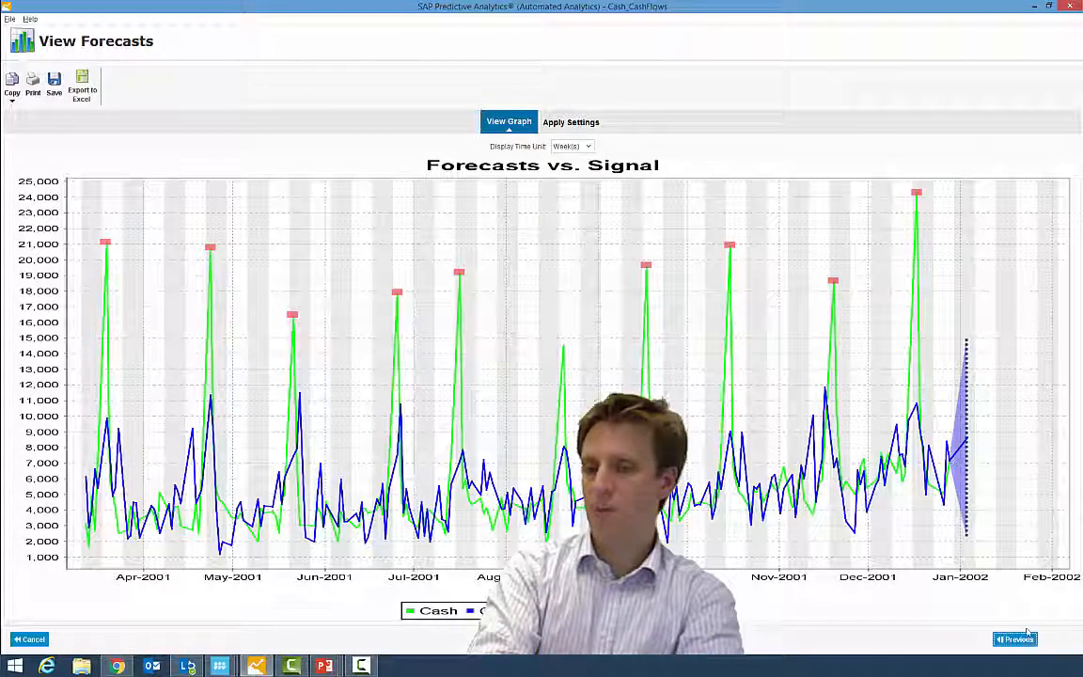
left_click(1015, 639)
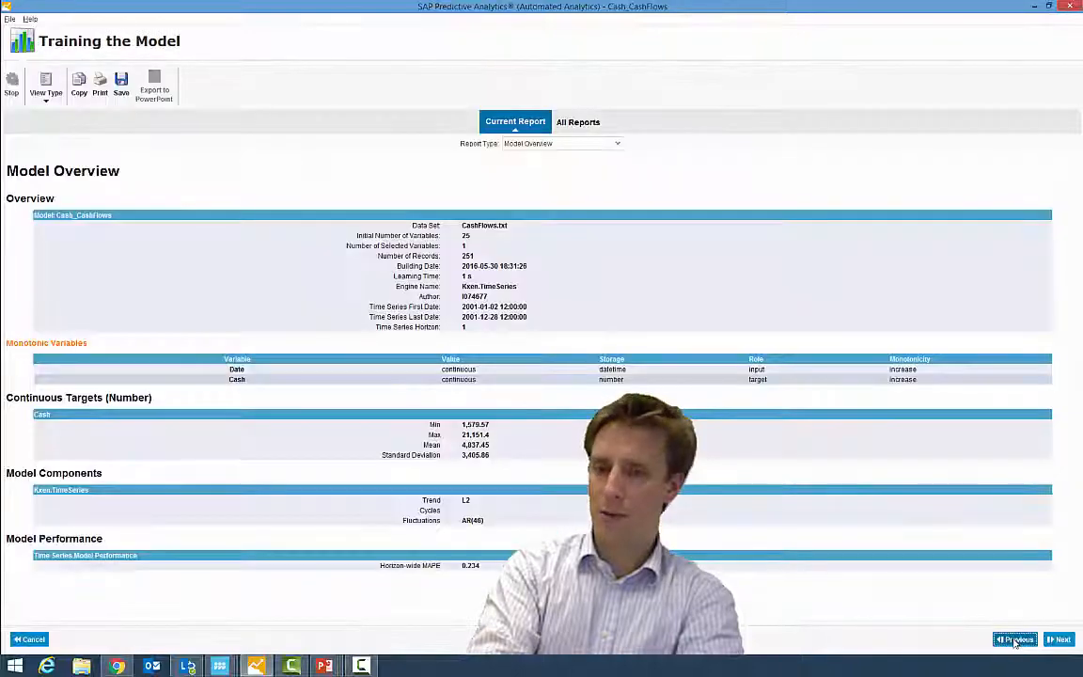
left_click(1016, 639)
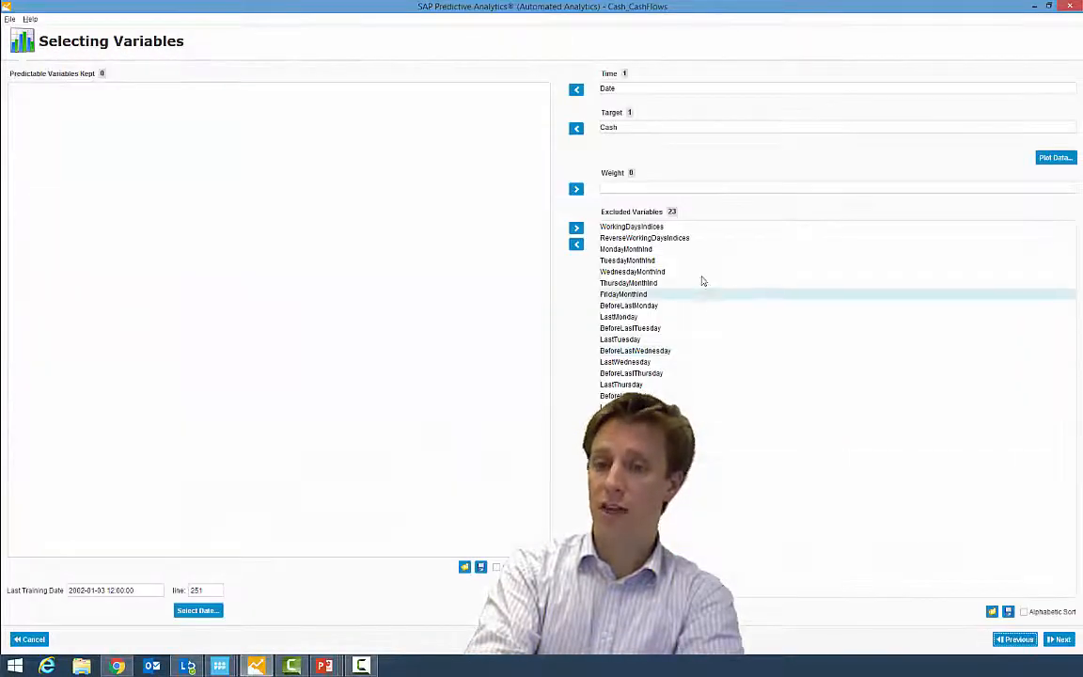
Step: Restore all 23 variables as predictors for the Cash forecast model
left_click(647, 237)
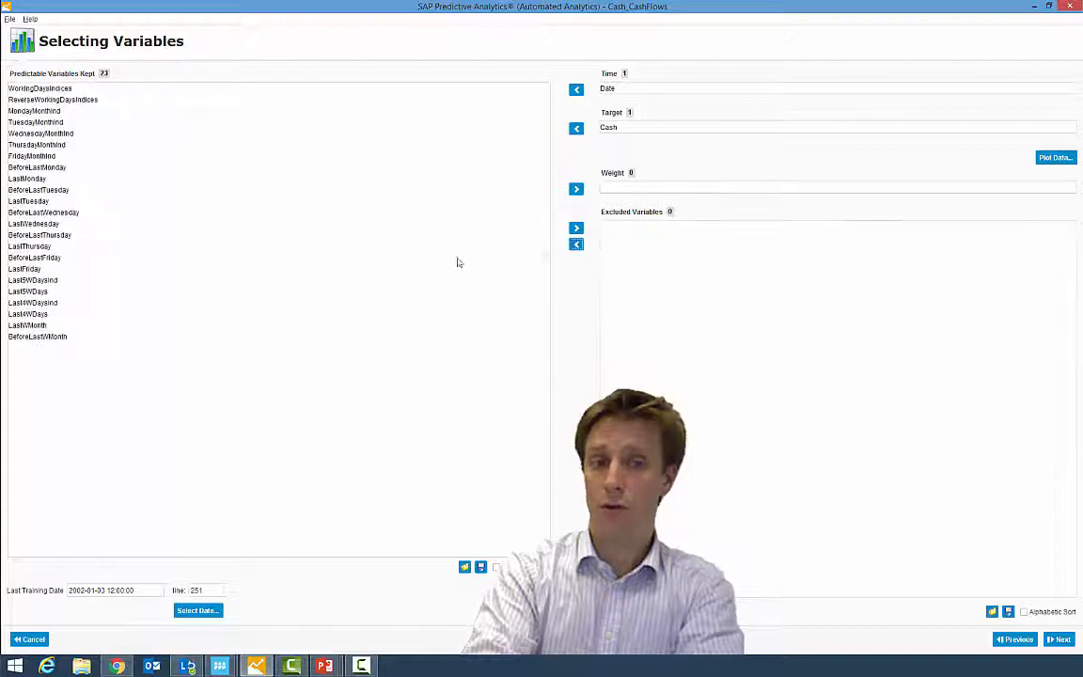
left_click(30, 247)
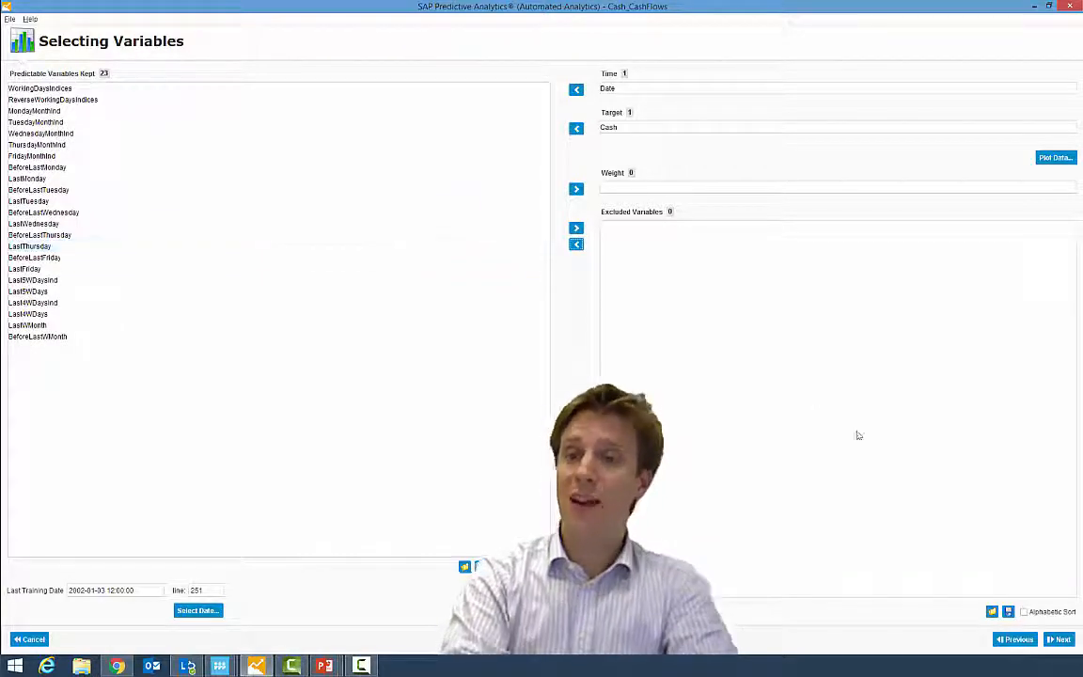
Step: Generate the time series Cash model with 23 predictors and continue to its usage options
left_click(1060, 639)
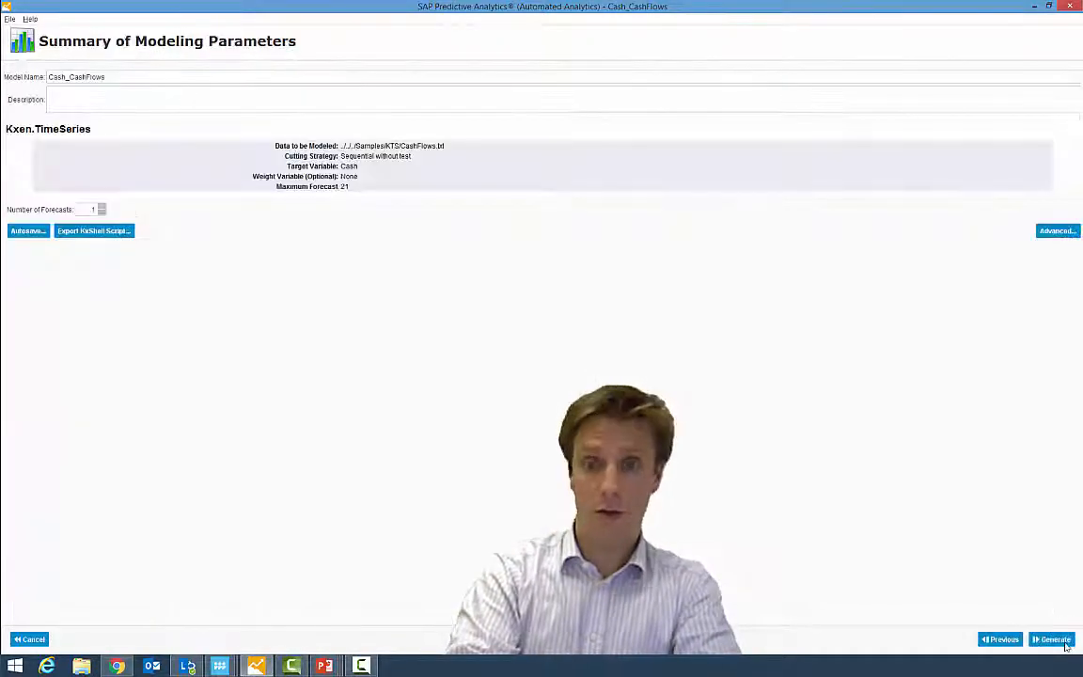
left_click(1053, 639)
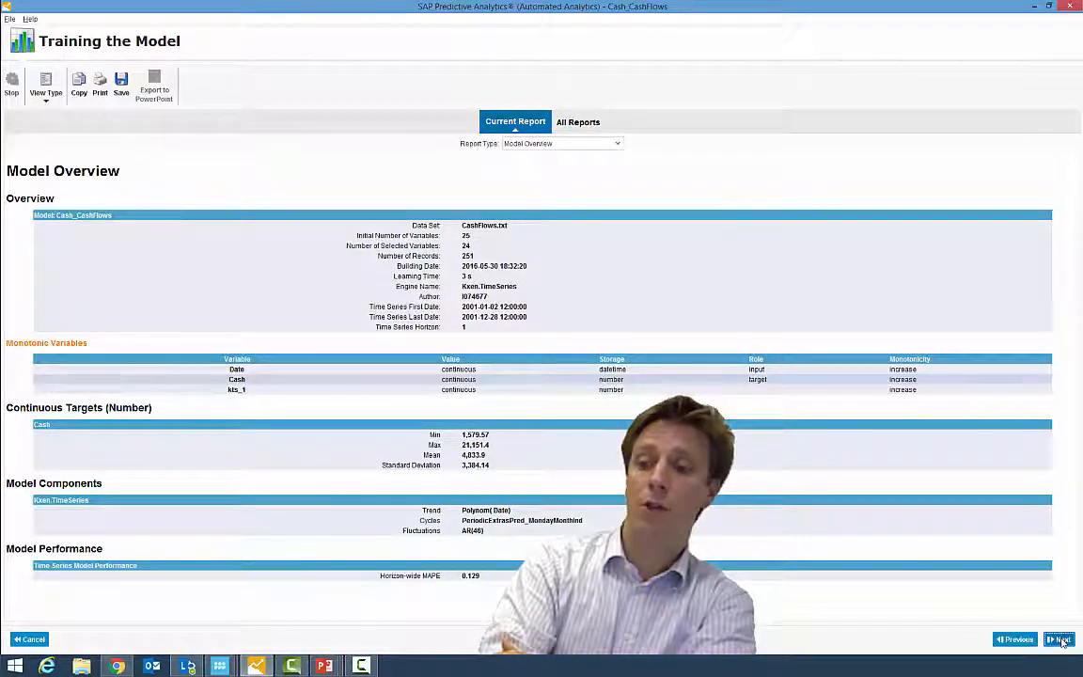
left_click(1061, 640)
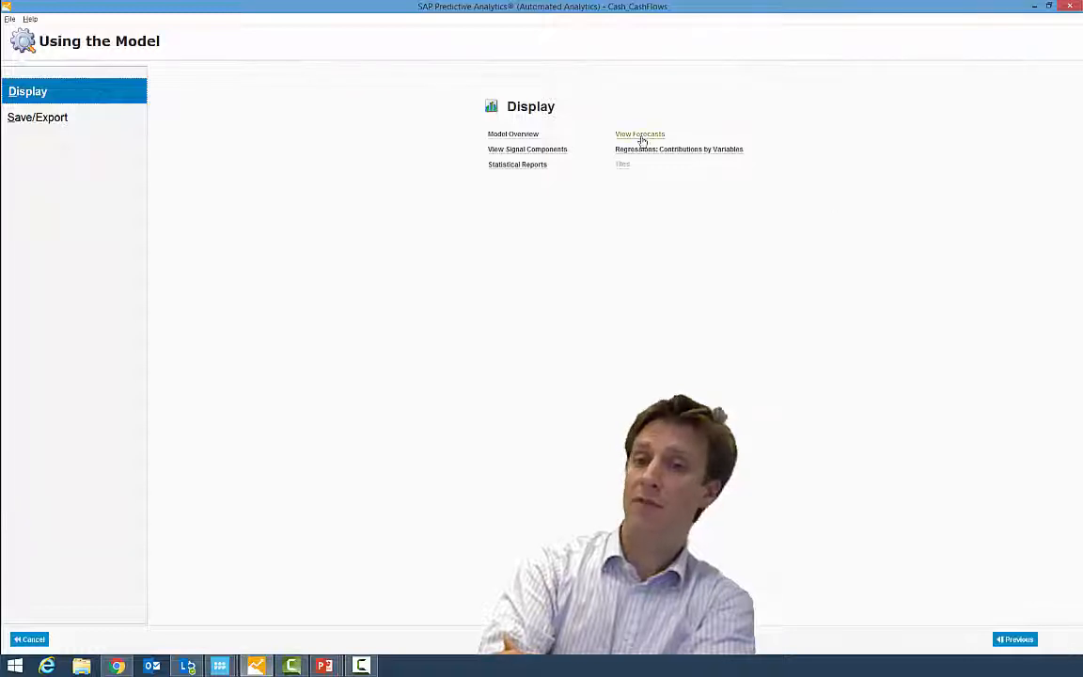
Step: Show the Forecasts vs. Signal chart for the retrained Cash model
left_click(639, 133)
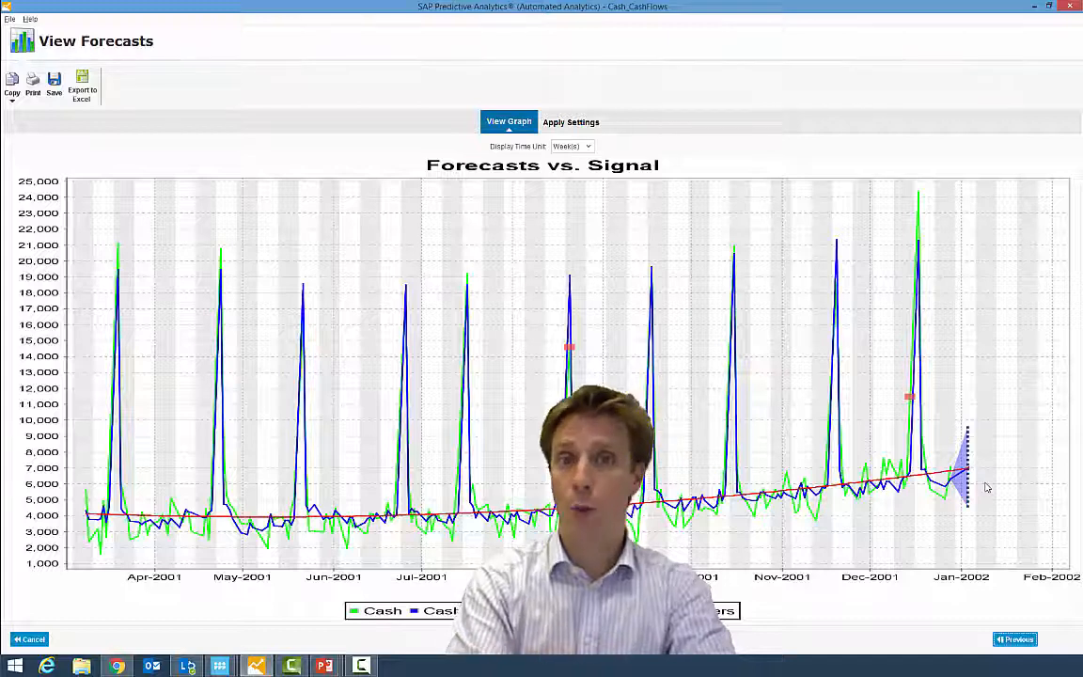
Step: Return from the forecast chart to Using the Model and choose Save/Export
left_click(1015, 640)
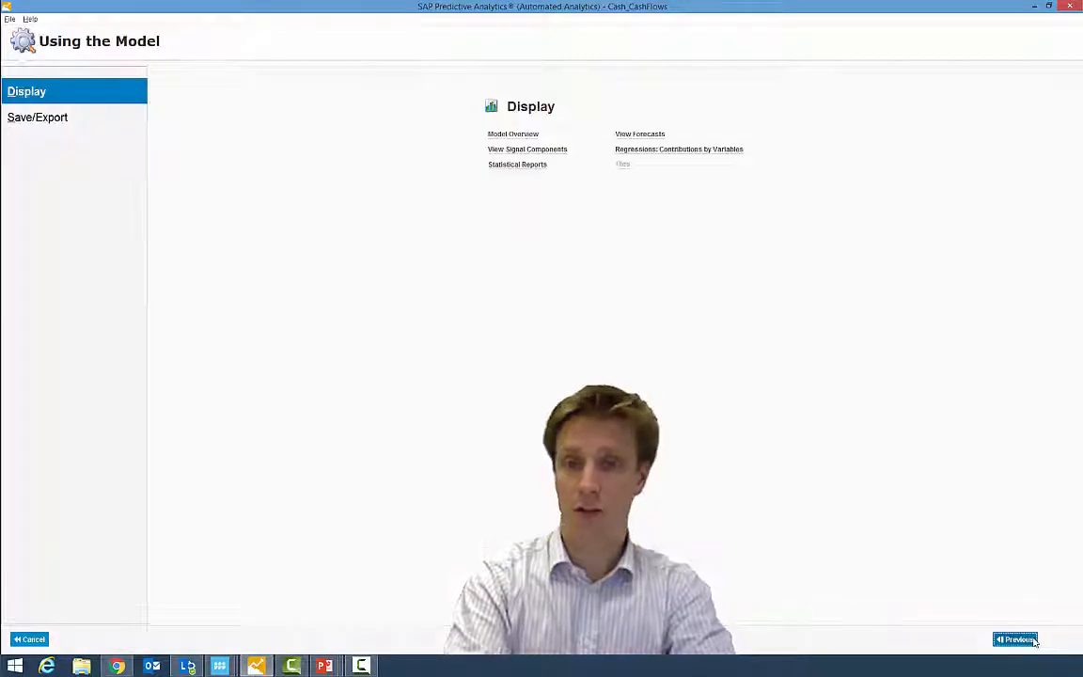
mouse_move(1016, 640)
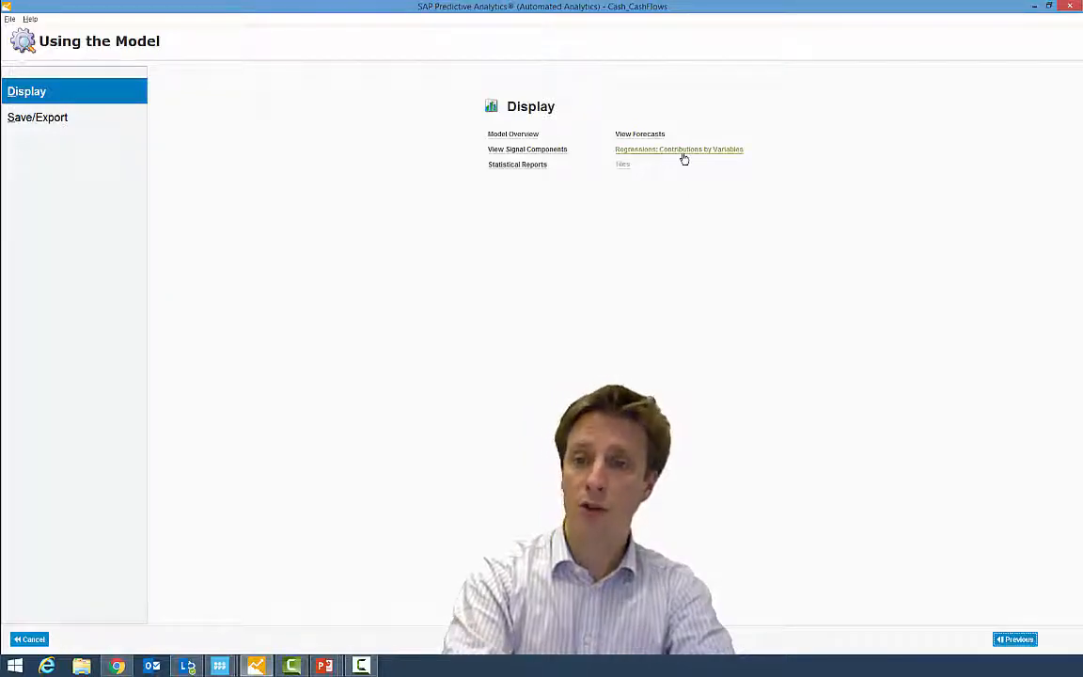
left_click(679, 148)
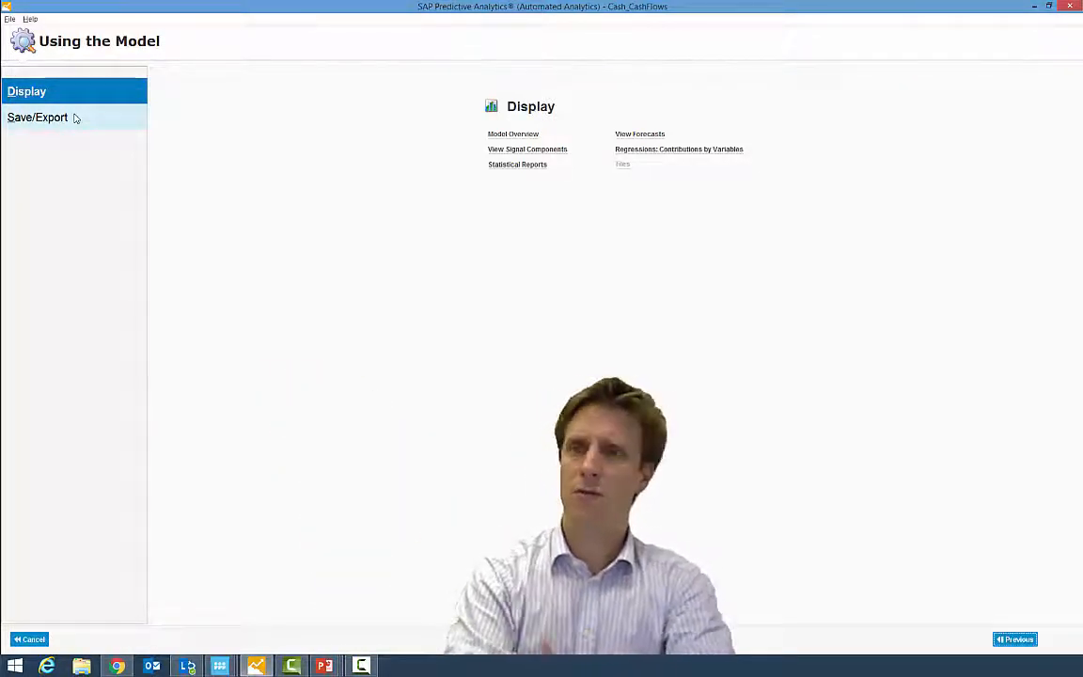
left_click(37, 117)
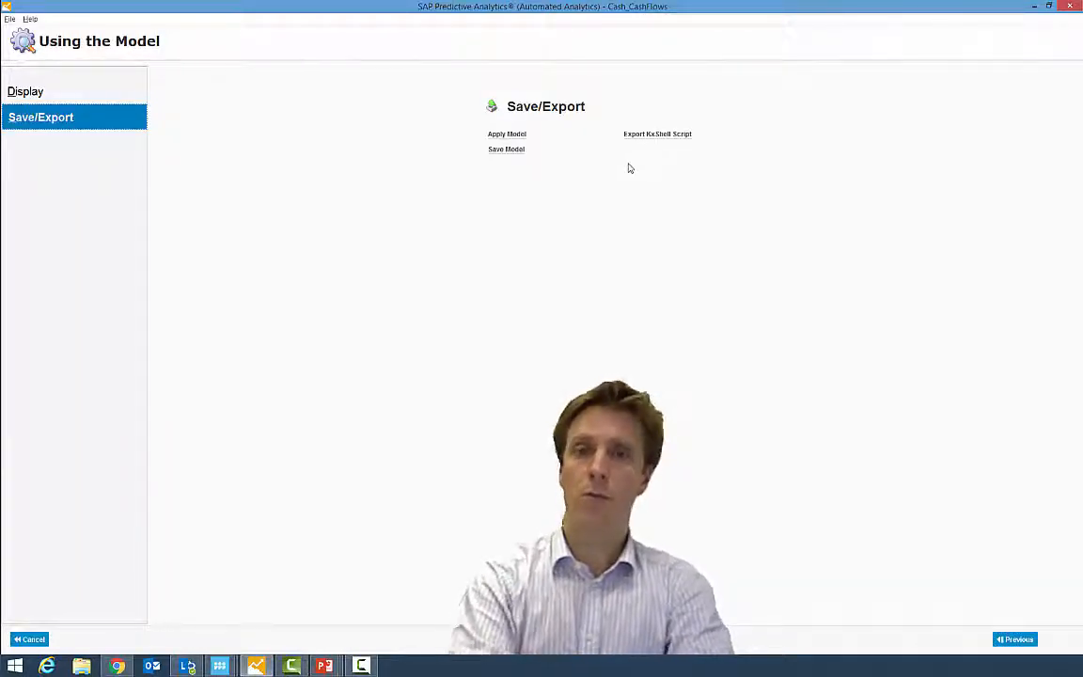
left_click(506, 150)
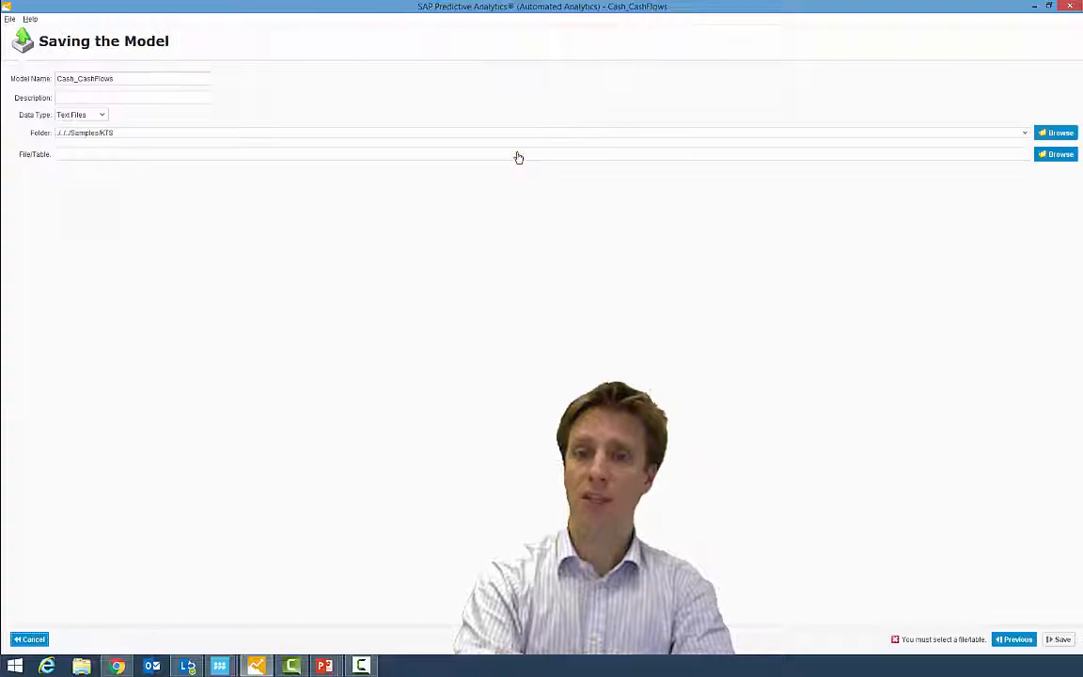
left_click(102, 115)
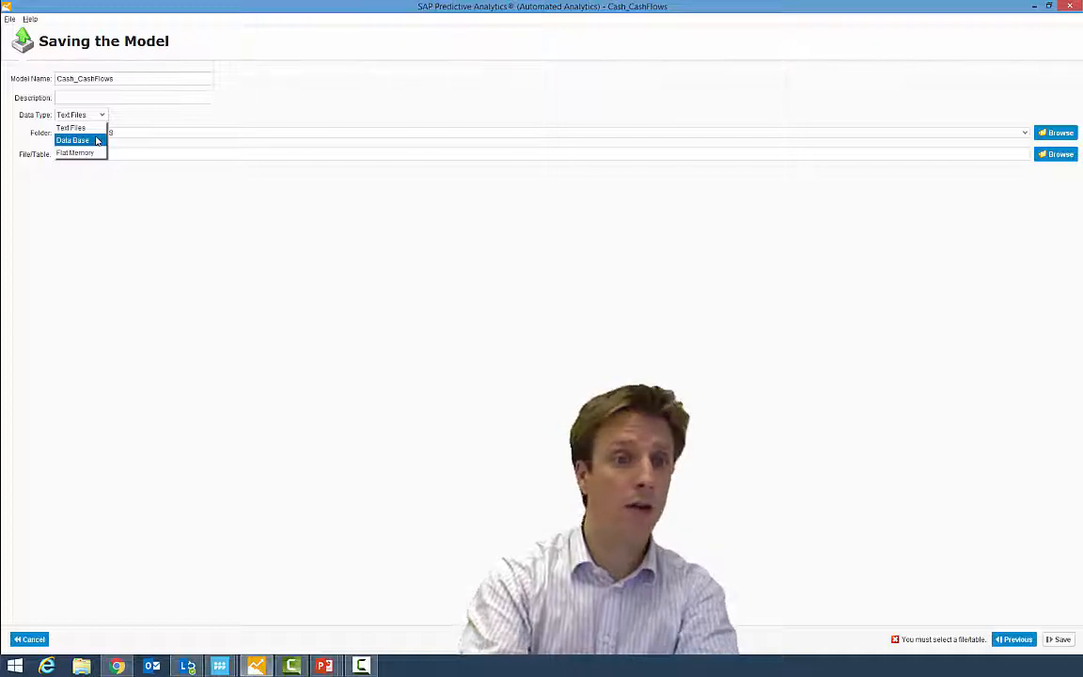
left_click(72, 128)
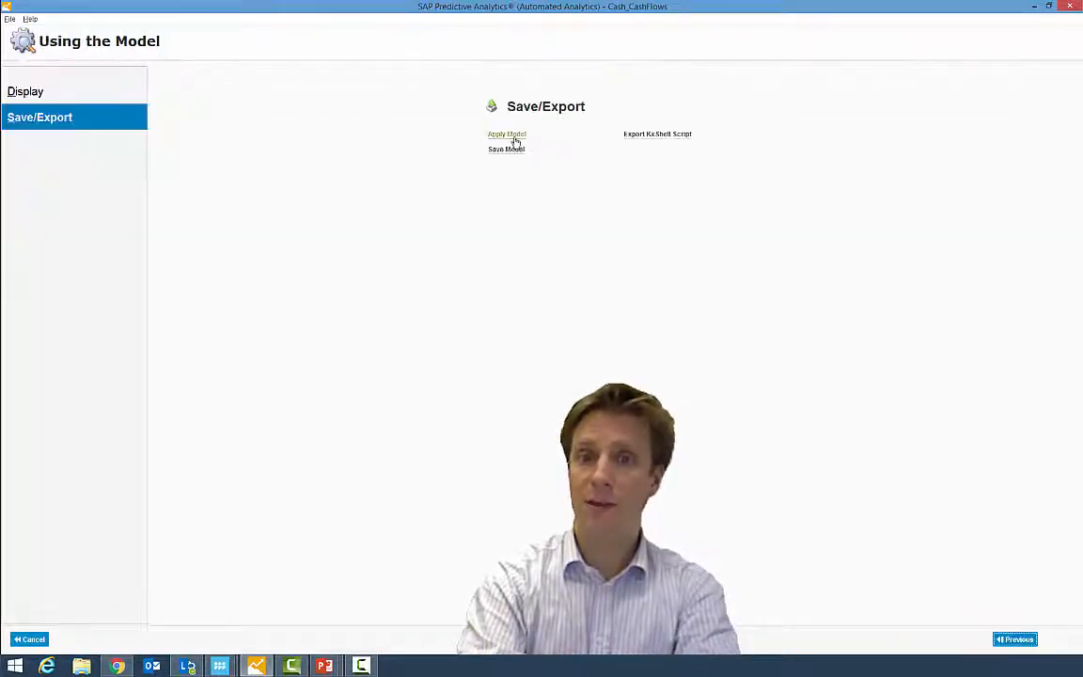
Step: Set up Apply Model on CashFlows.txt, keeping Text Files as the results data type
left_click(508, 133)
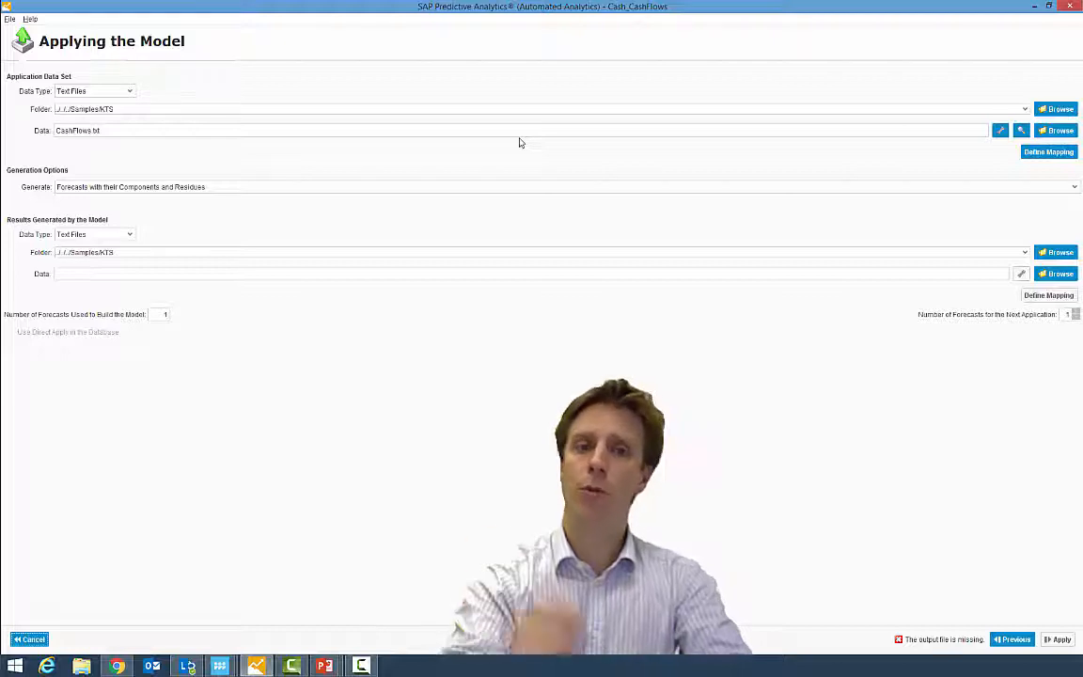
mouse_move(152, 235)
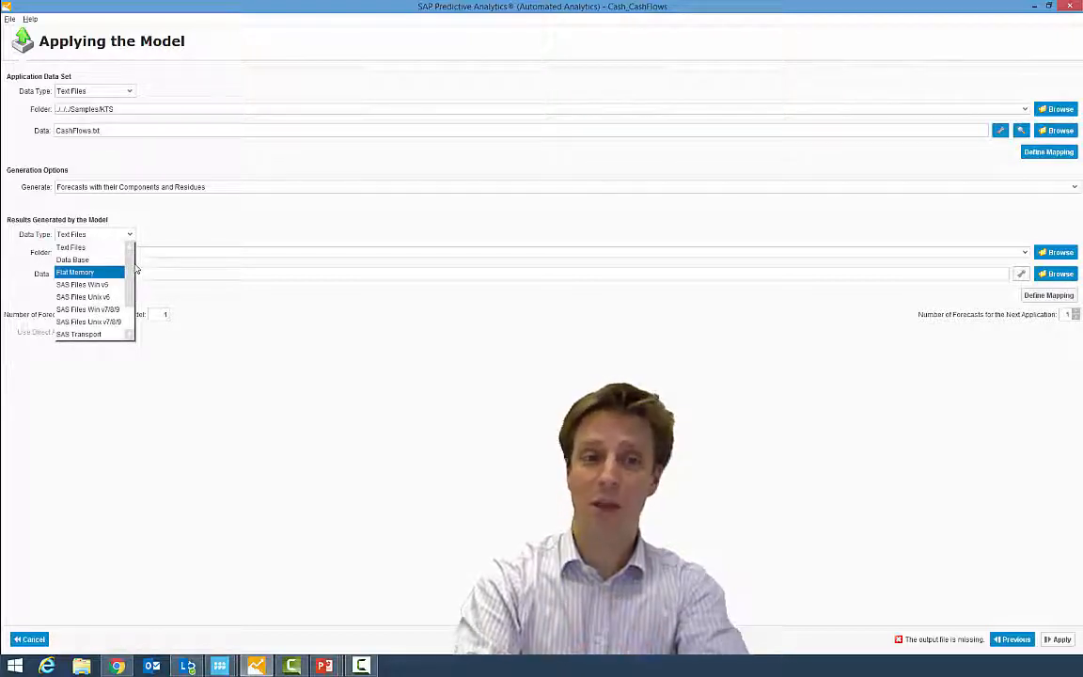
left_click(72, 249)
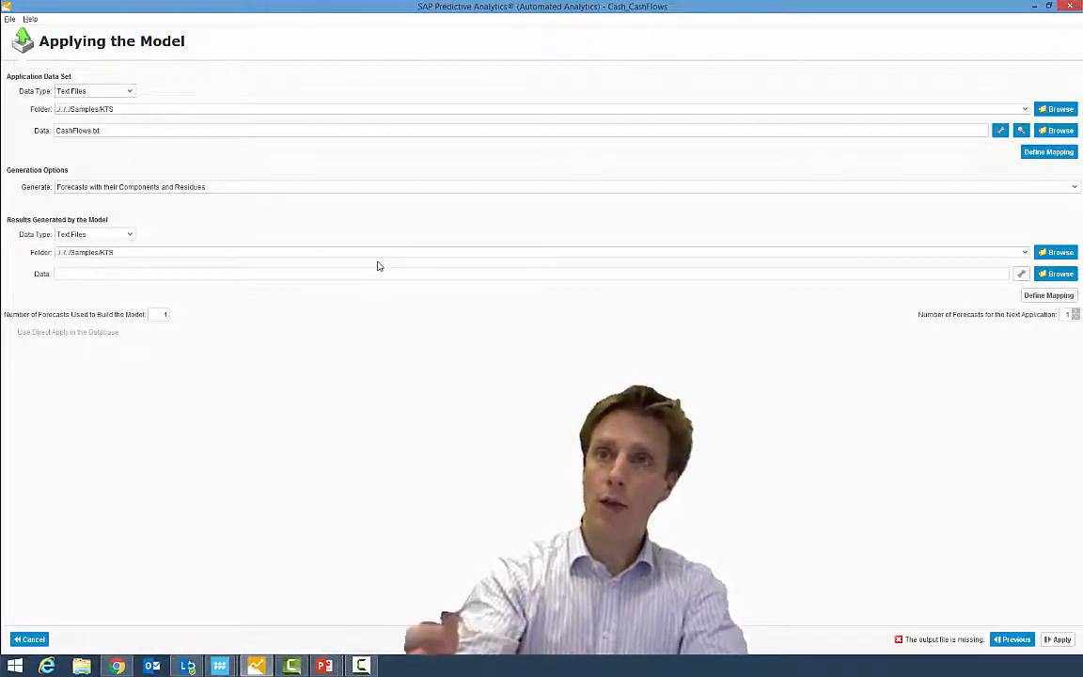
mouse_move(301, 568)
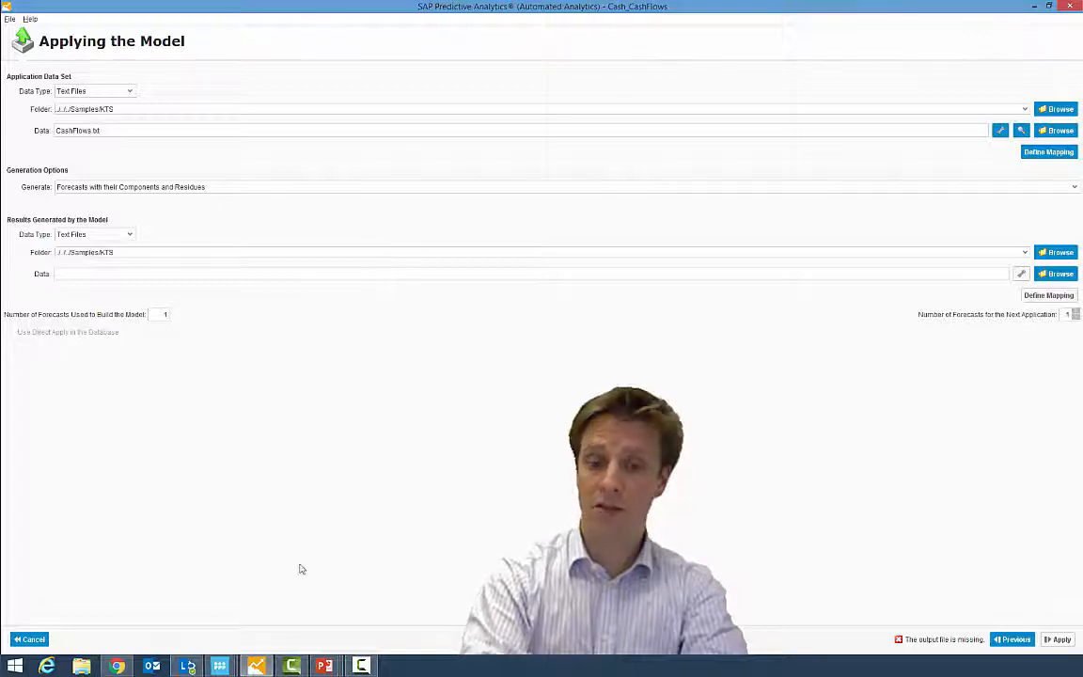